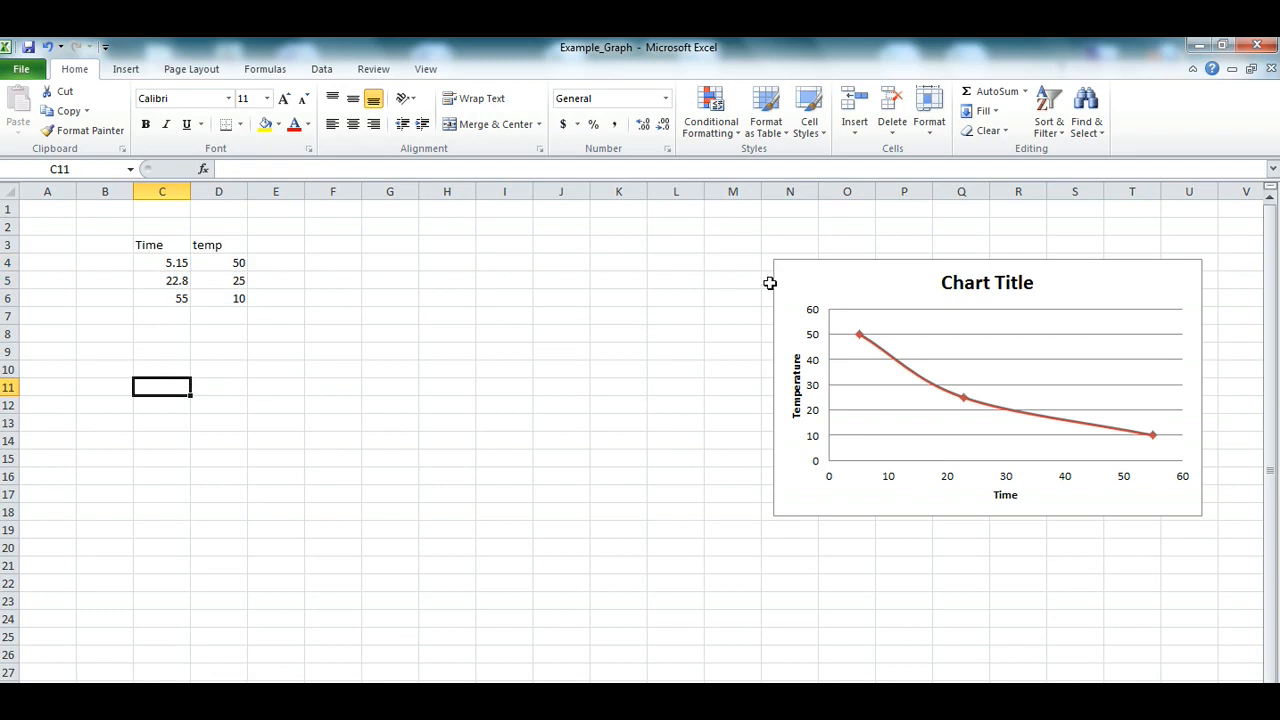
{"action": "mouse_move", "coordinate": [810, 284]}
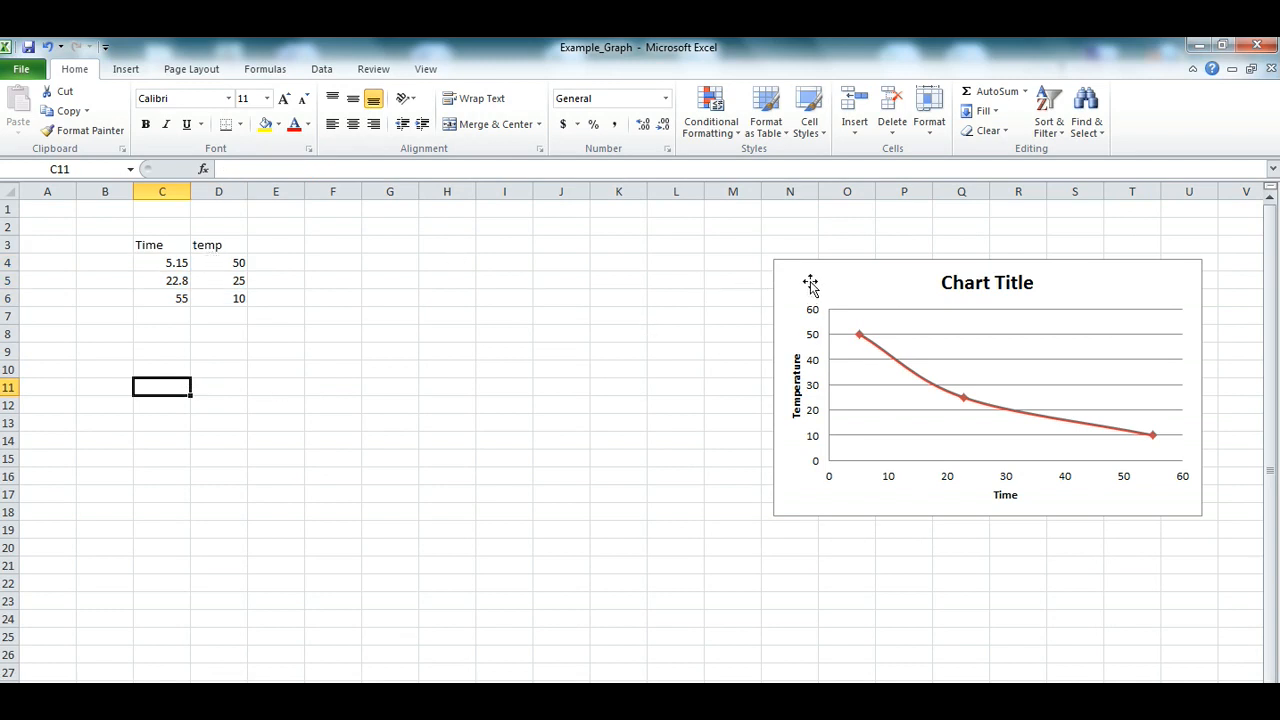
{"action": "mouse_move", "coordinate": [1152, 436]}
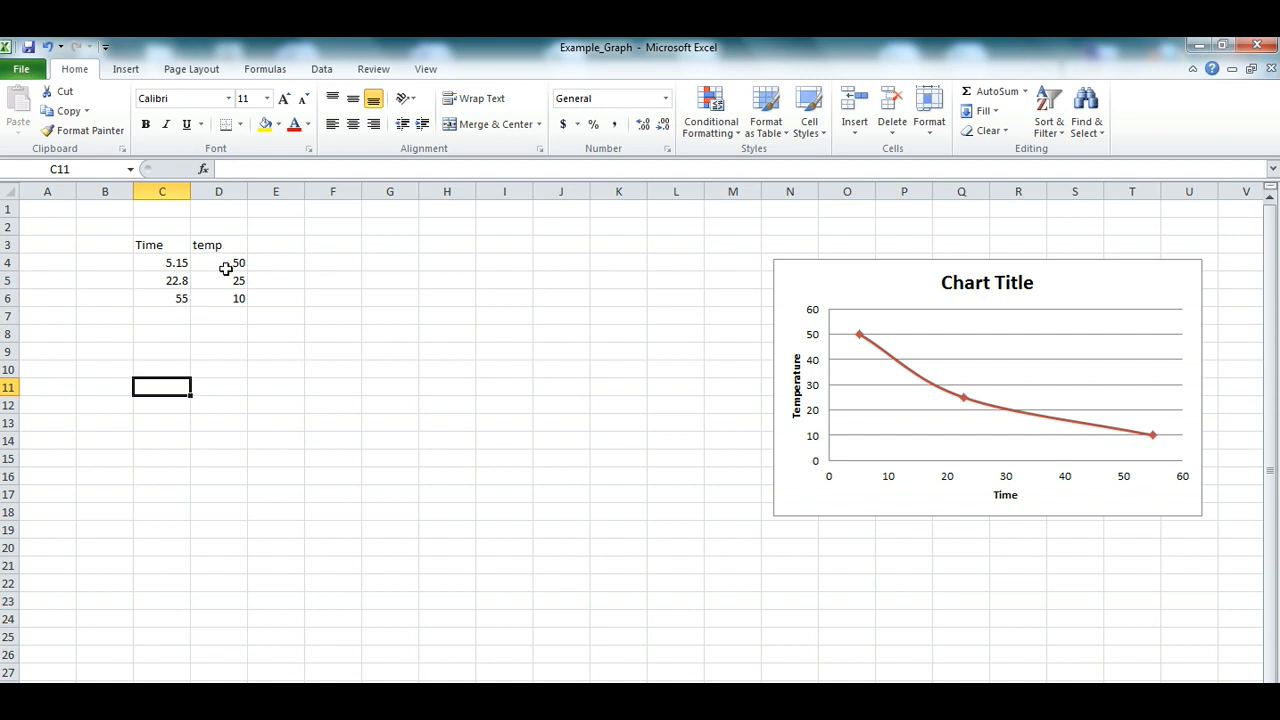
{"action": "mouse_move", "coordinate": [178, 252]}
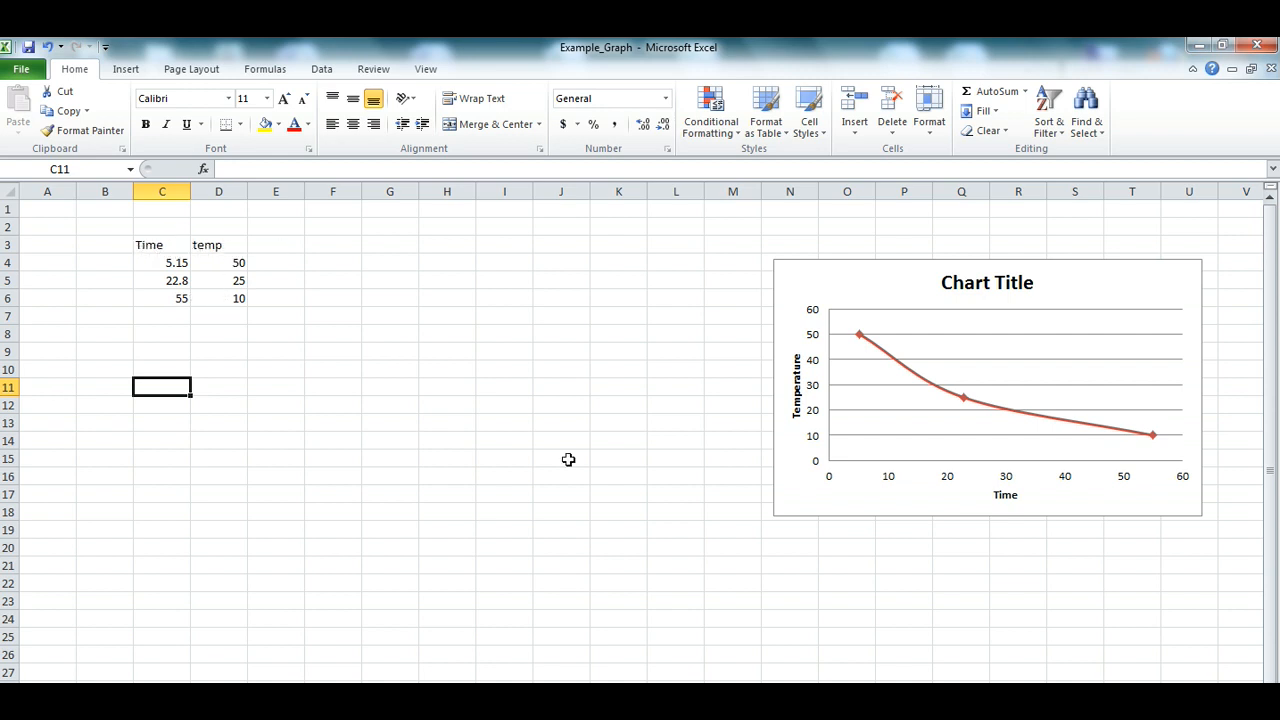
{"action": "mouse_move", "coordinate": [1156, 480]}
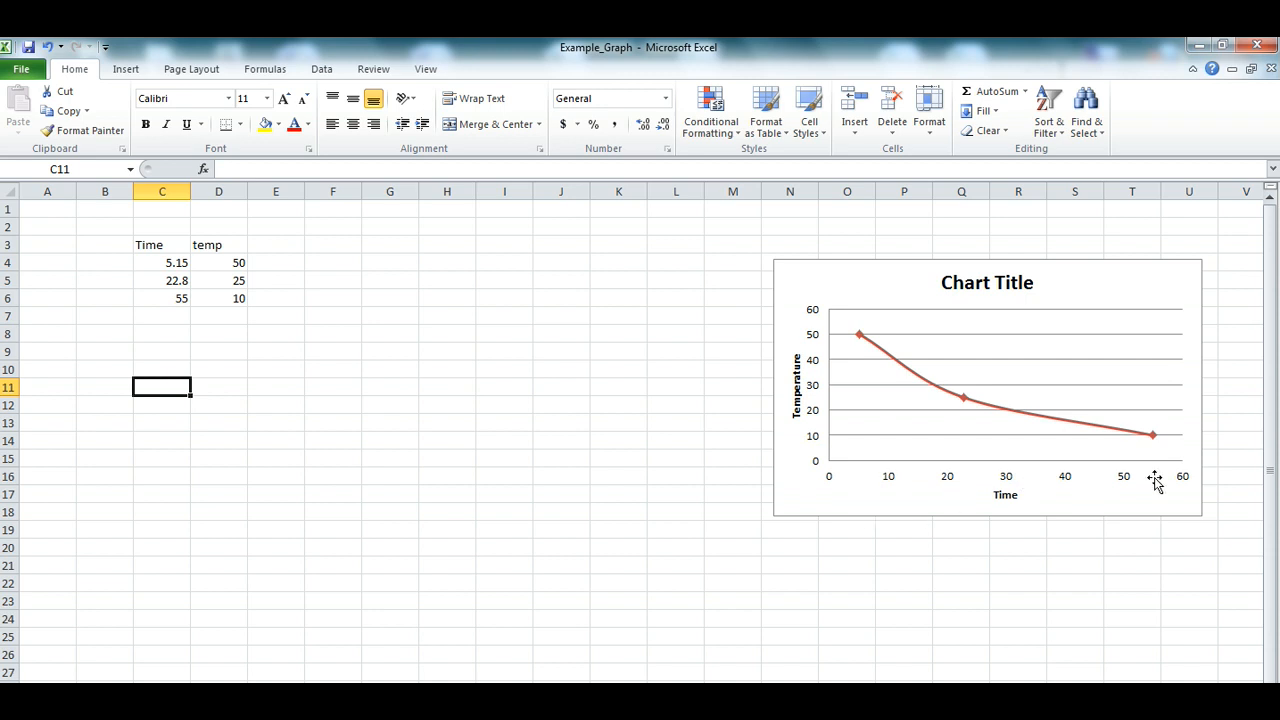
{"action": "mouse_move", "coordinate": [808, 448]}
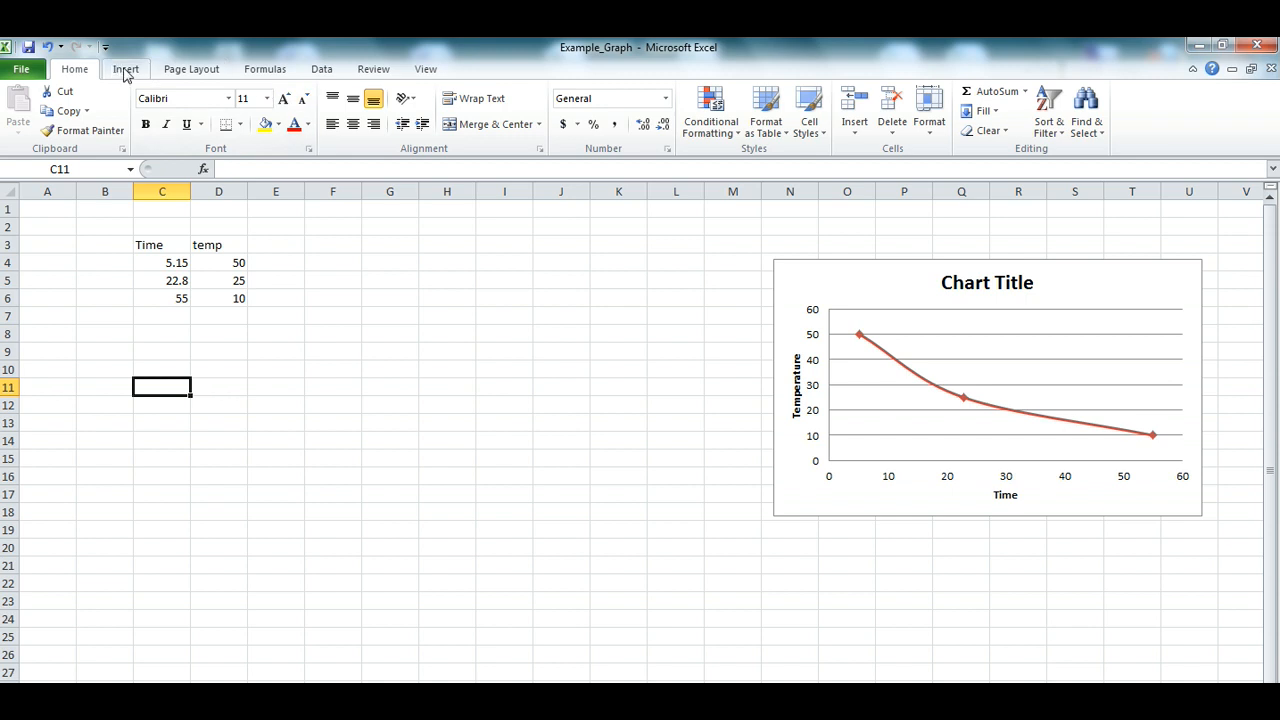
Step: Insert a Scatter with Smooth Lines and Markers chart from the C4:D6 Time and temp values
{"action": "left_click_drag", "start_coordinate": [162, 262], "coordinate": [238, 298]}
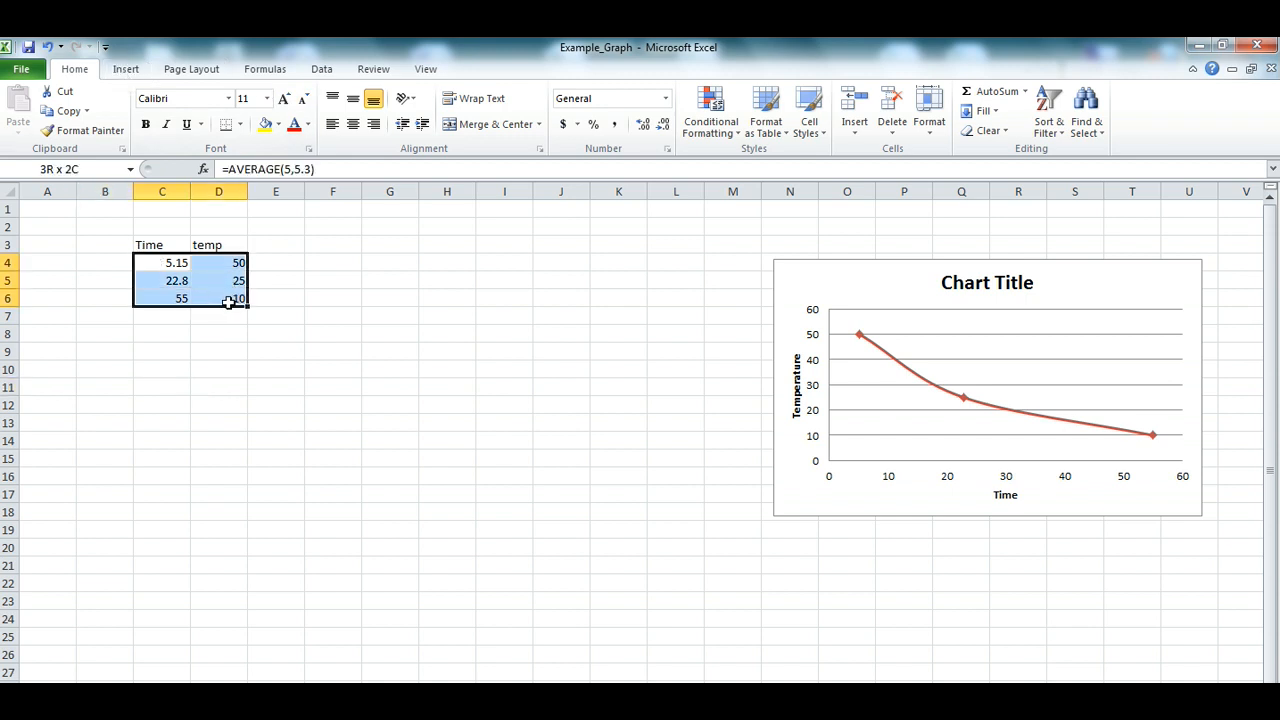
{"action": "left_click", "coordinate": [162, 262]}
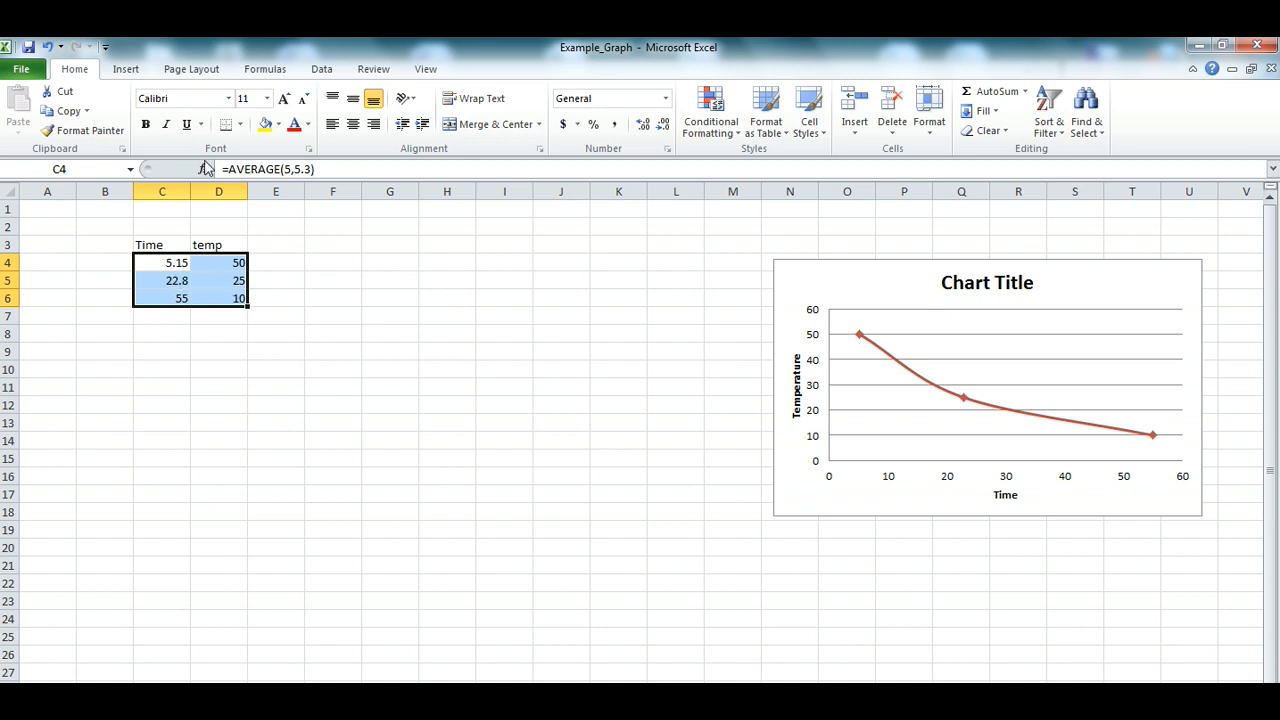
{"action": "left_click", "coordinate": [124, 68]}
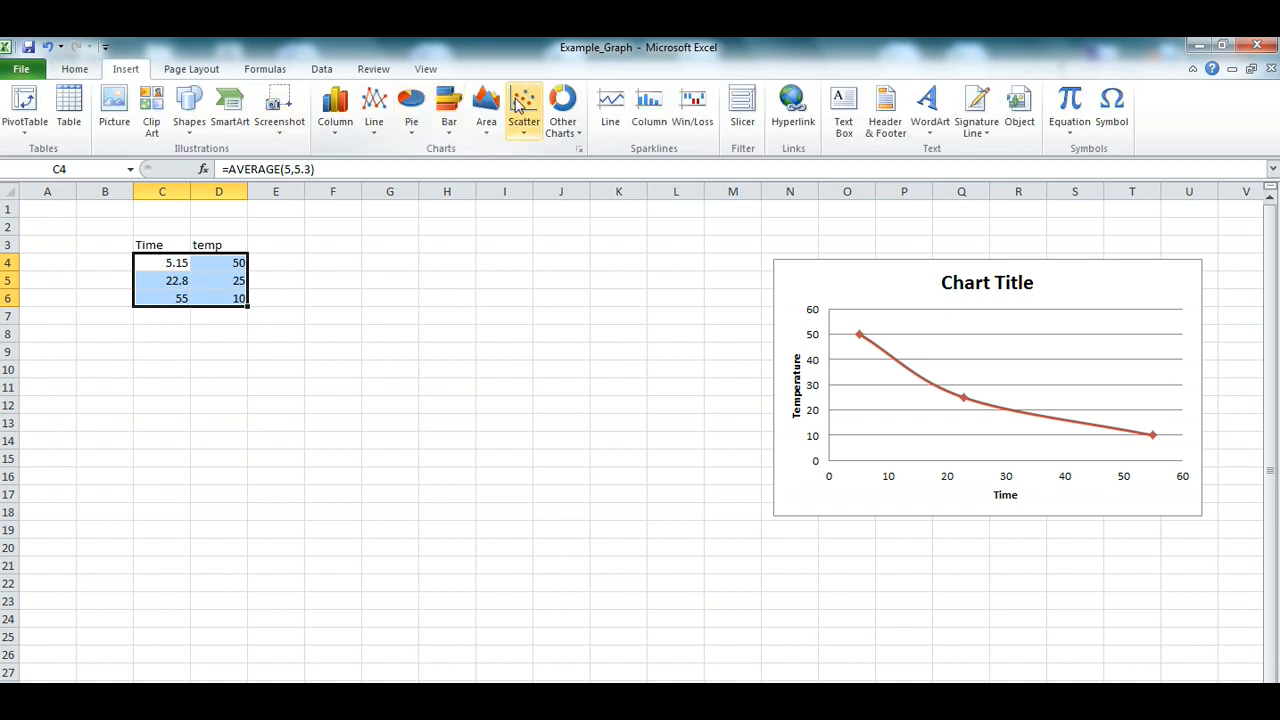
{"action": "mouse_move", "coordinate": [528, 108]}
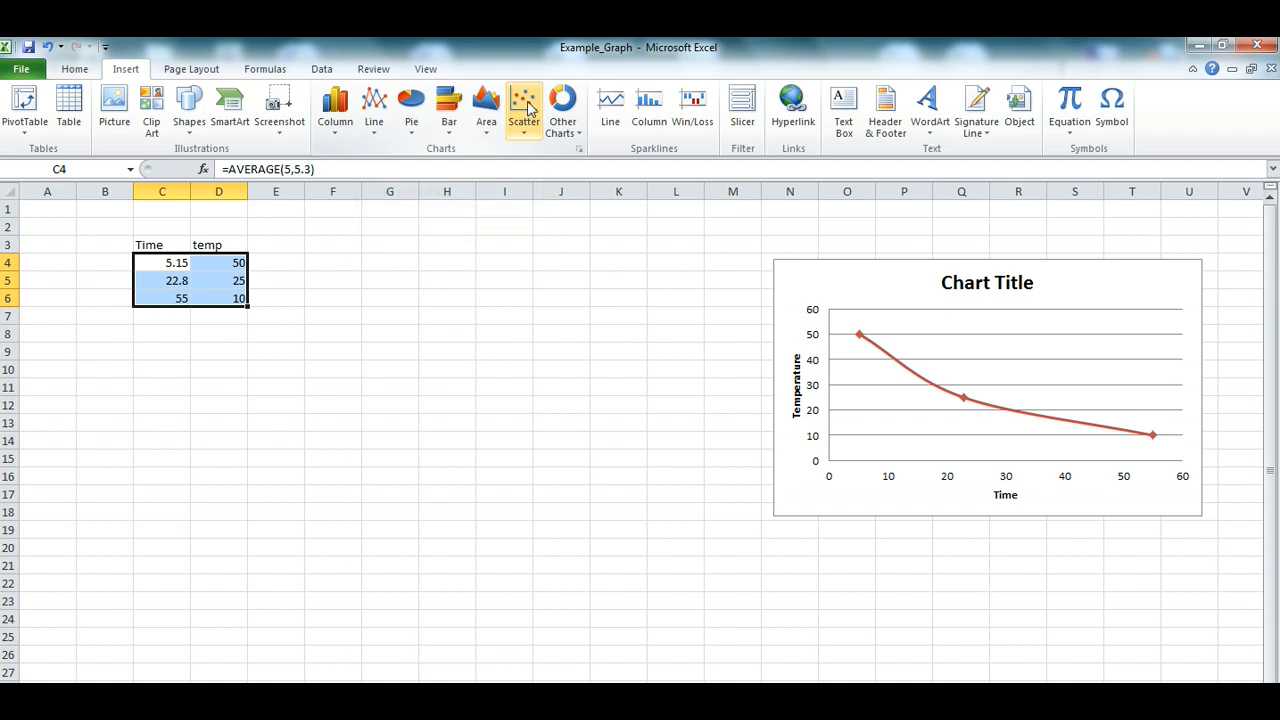
{"action": "left_click", "coordinate": [524, 104]}
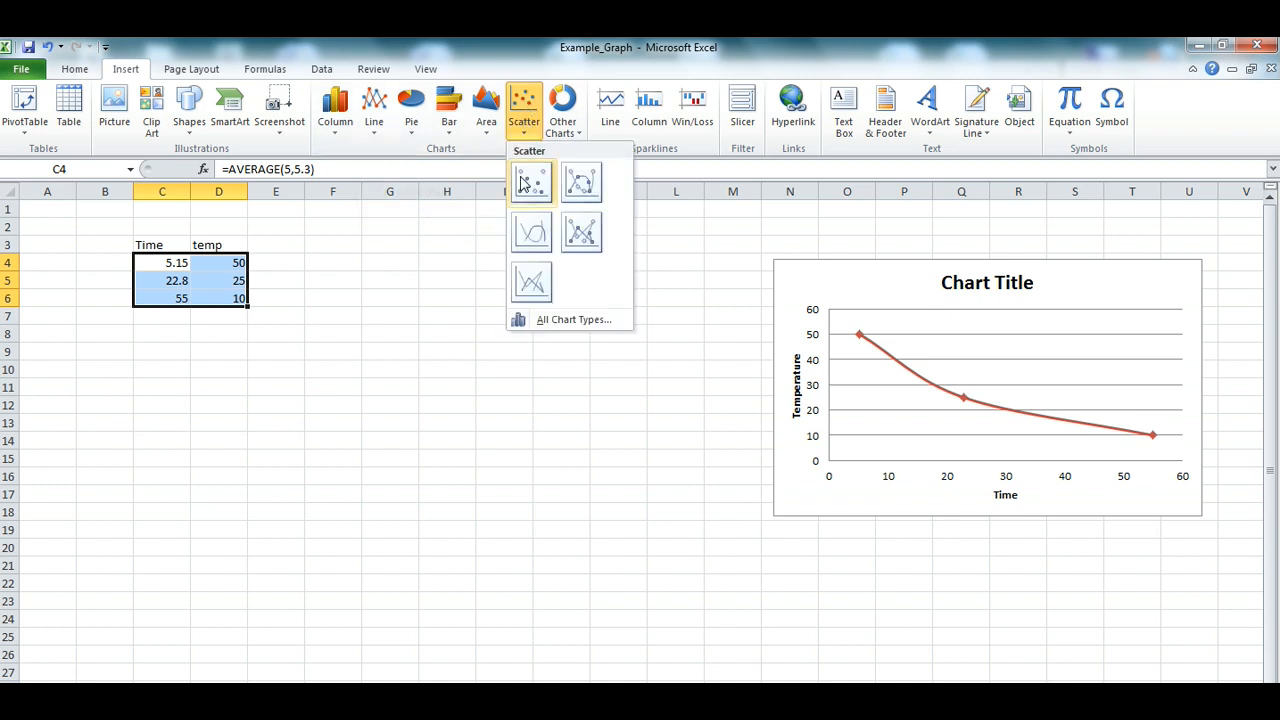
{"action": "mouse_move", "coordinate": [580, 182]}
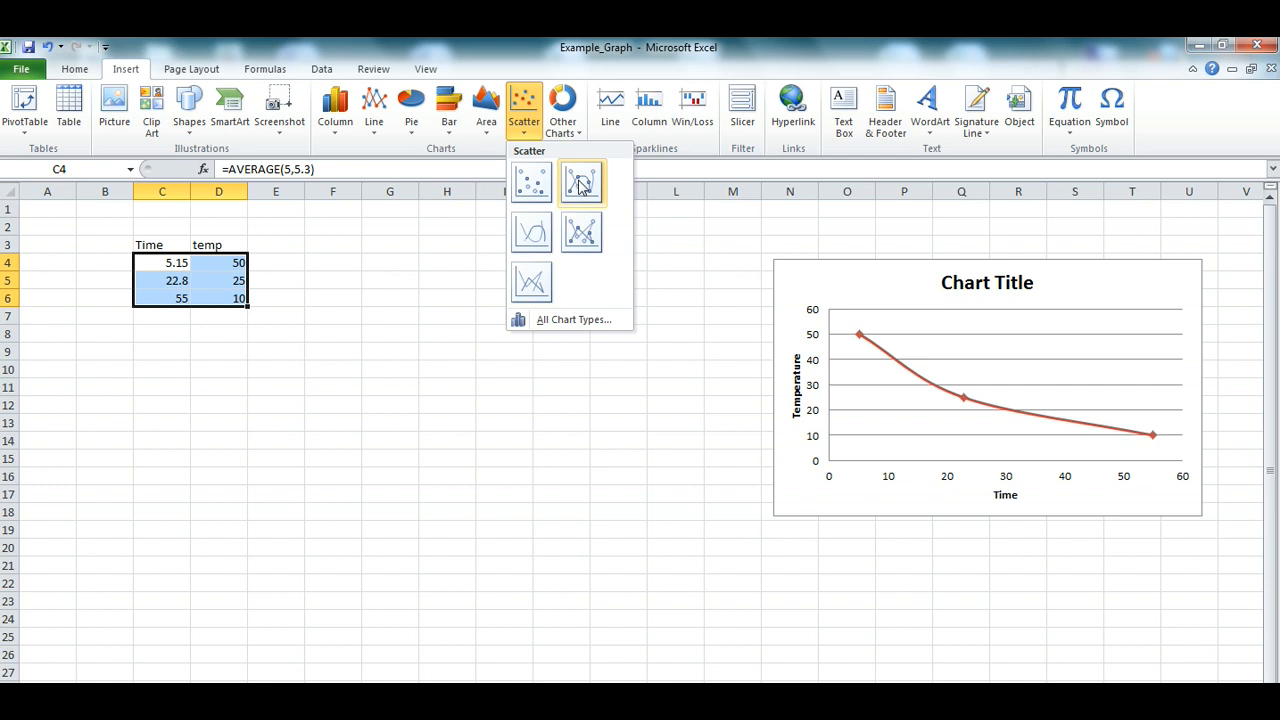
{"action": "left_click", "coordinate": [582, 182]}
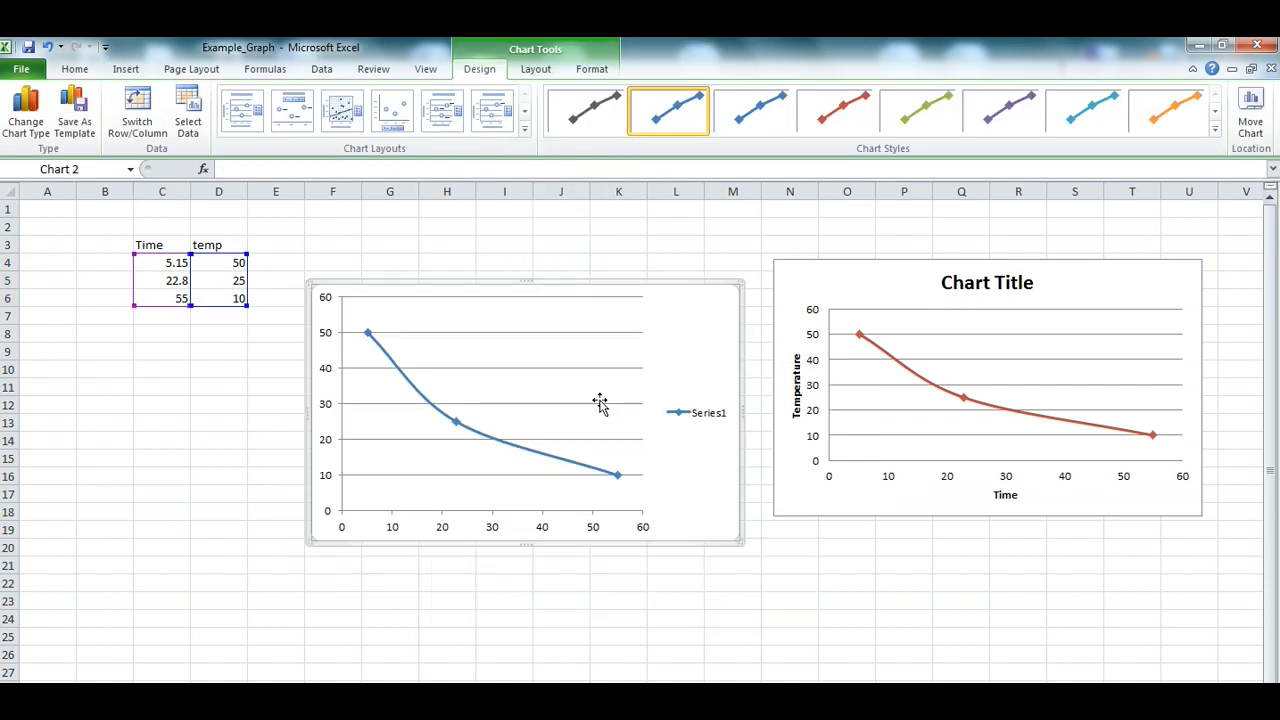
{"action": "mouse_move", "coordinate": [632, 412]}
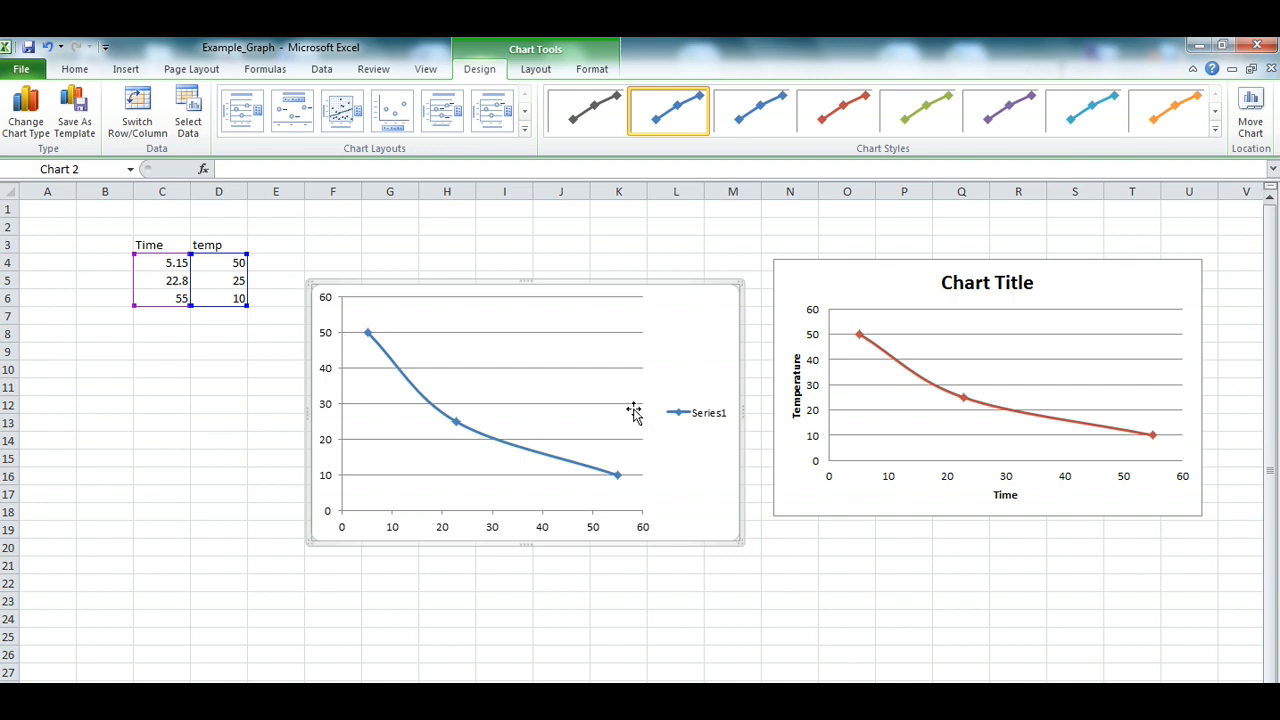
{"action": "mouse_move", "coordinate": [448, 424]}
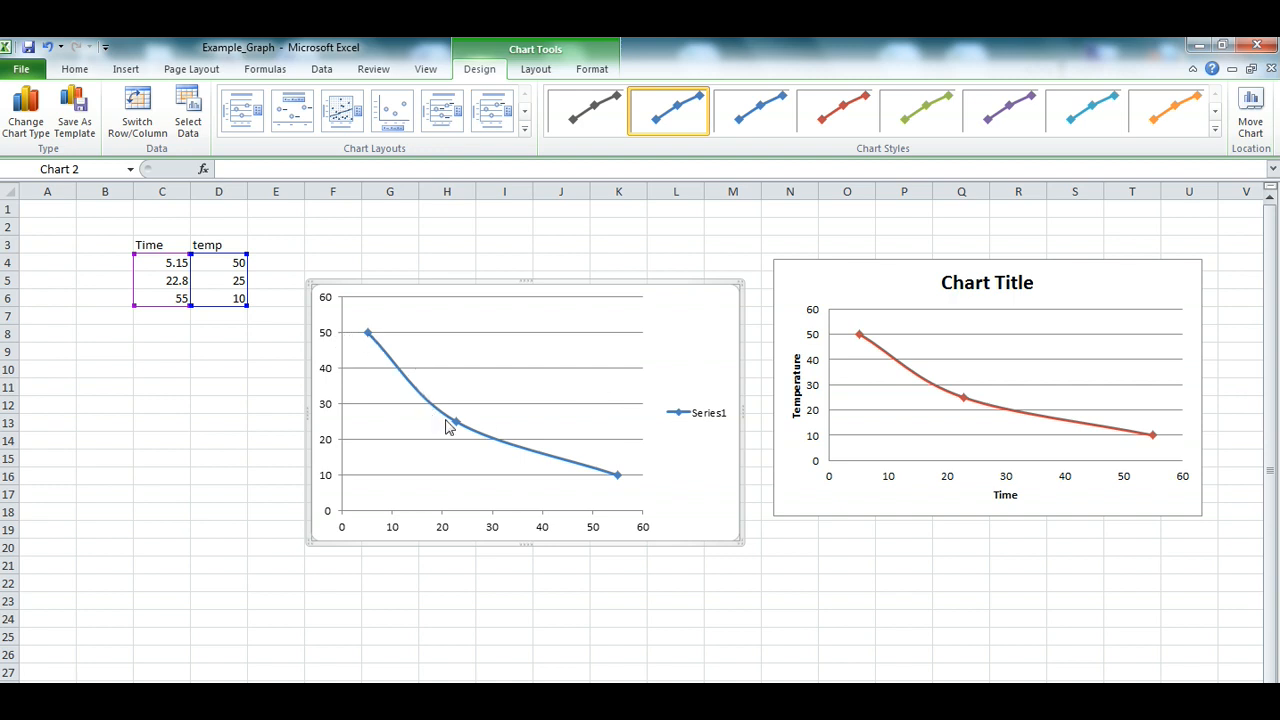
{"action": "mouse_move", "coordinate": [430, 414]}
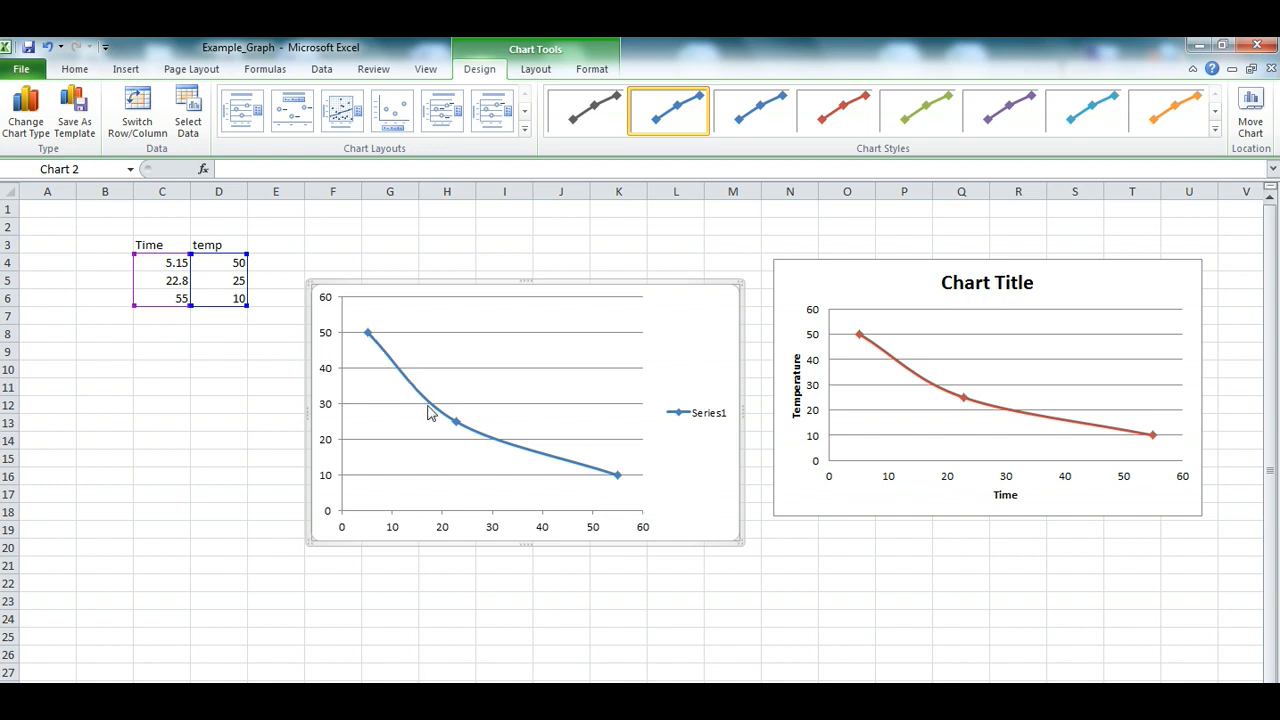
{"action": "mouse_move", "coordinate": [708, 420]}
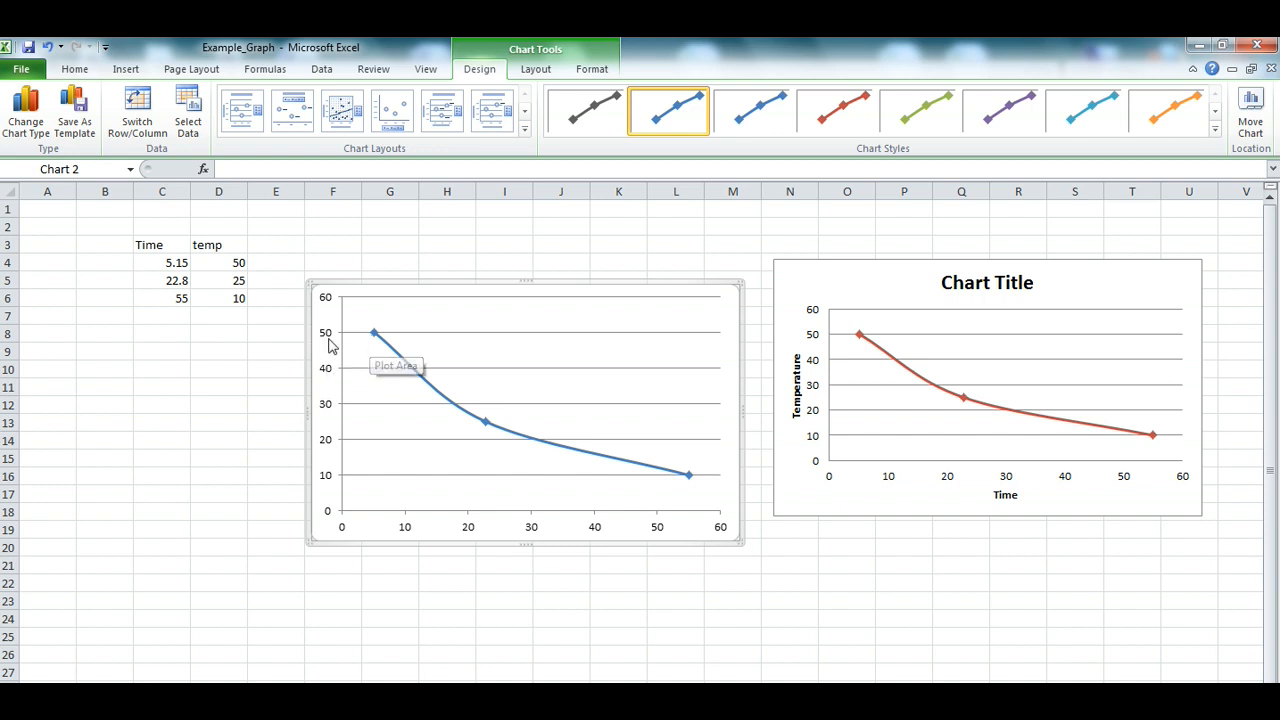
{"action": "mouse_move", "coordinate": [792, 368]}
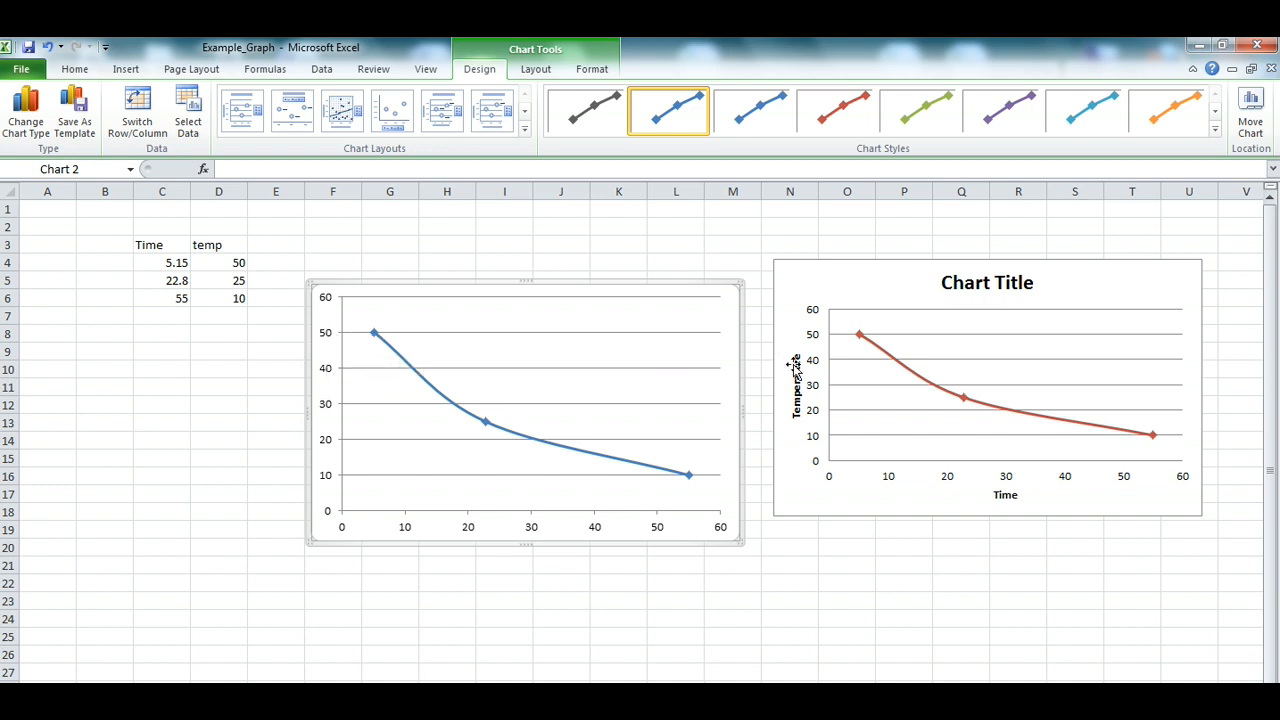
{"action": "mouse_move", "coordinate": [372, 332]}
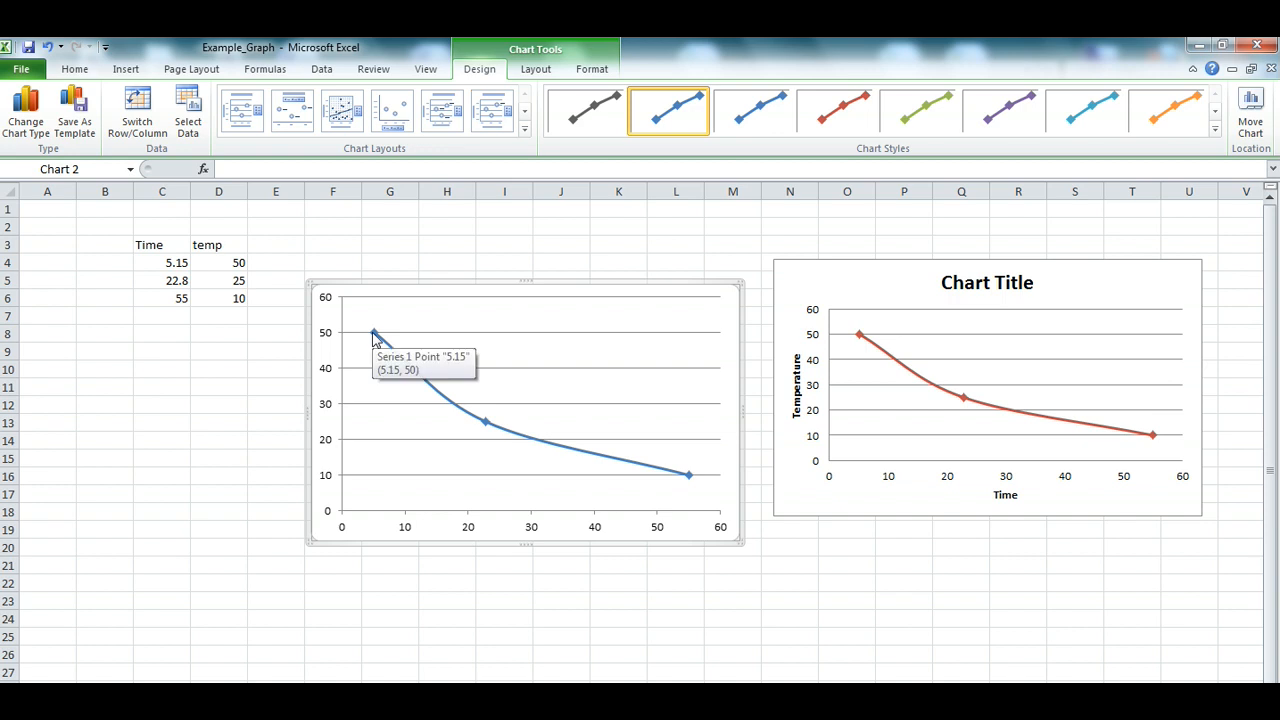
{"action": "mouse_move", "coordinate": [384, 516]}
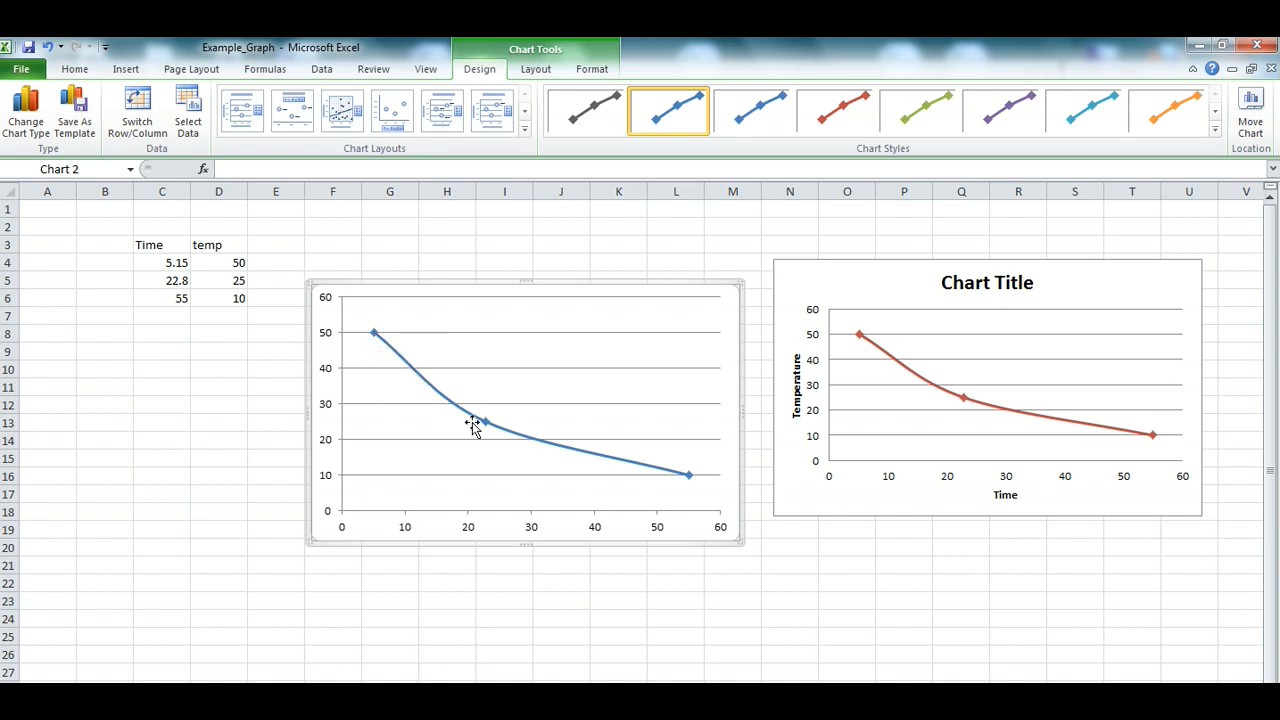
{"action": "mouse_move", "coordinate": [484, 424]}
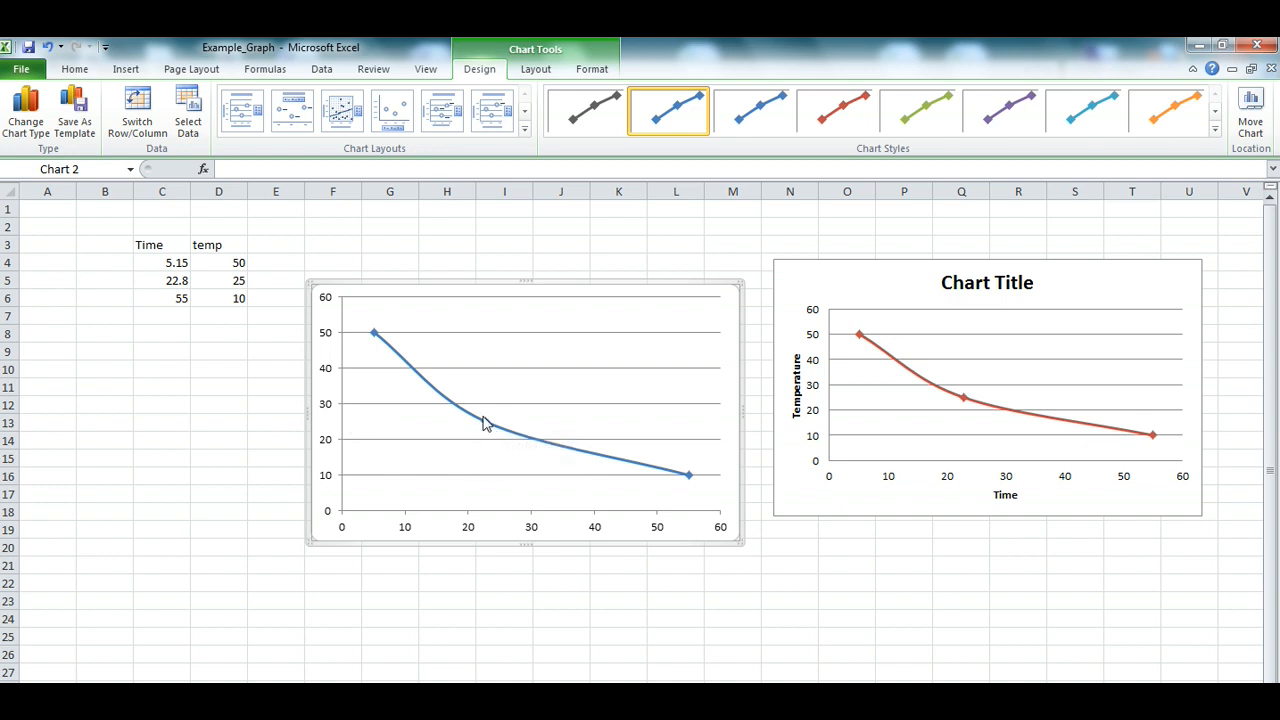
{"action": "mouse_move", "coordinate": [490, 424]}
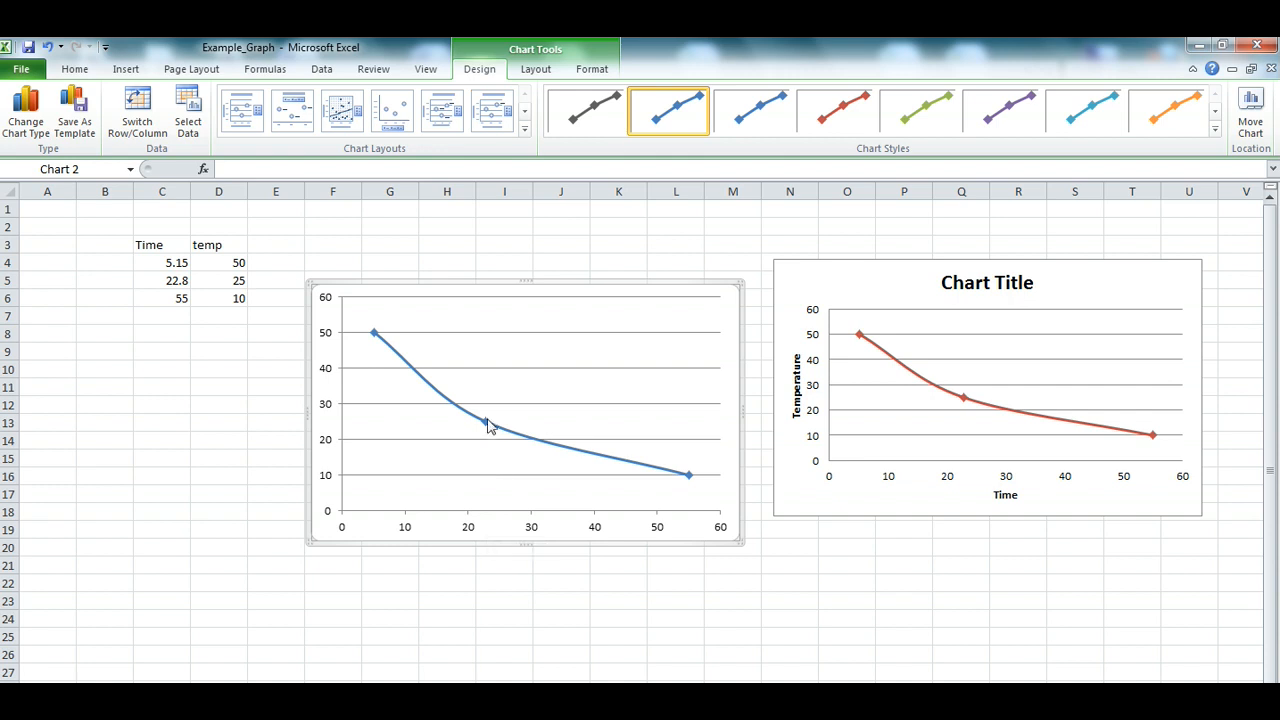
{"action": "mouse_move", "coordinate": [690, 476]}
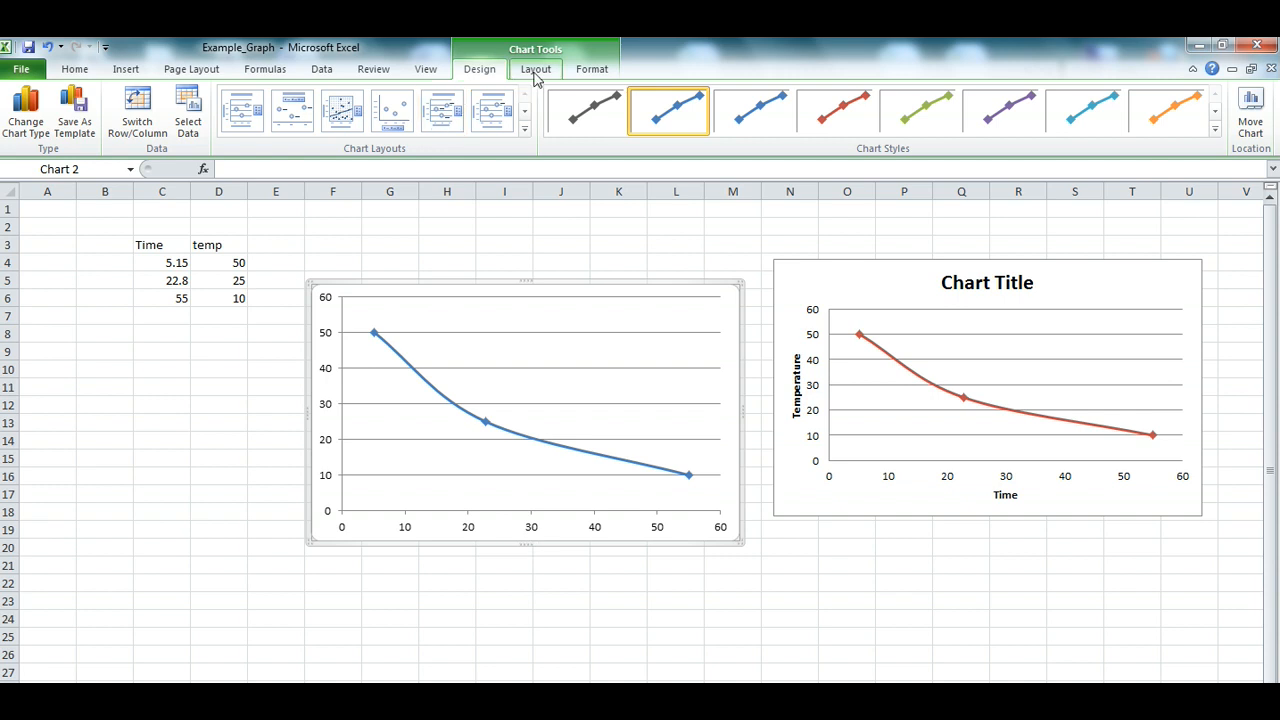
Step: Add a primary horizontal axis title below the axis and a rotated vertical axis title
{"action": "left_click", "coordinate": [536, 68]}
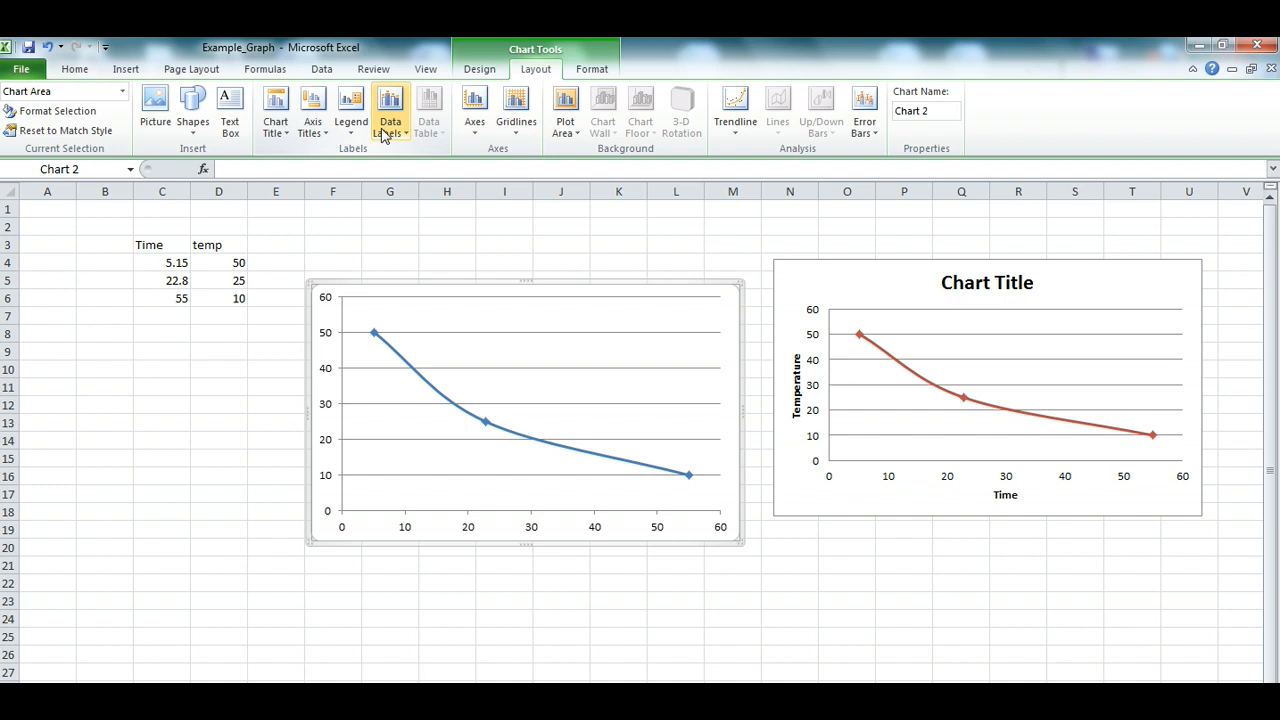
{"action": "left_click", "coordinate": [312, 110]}
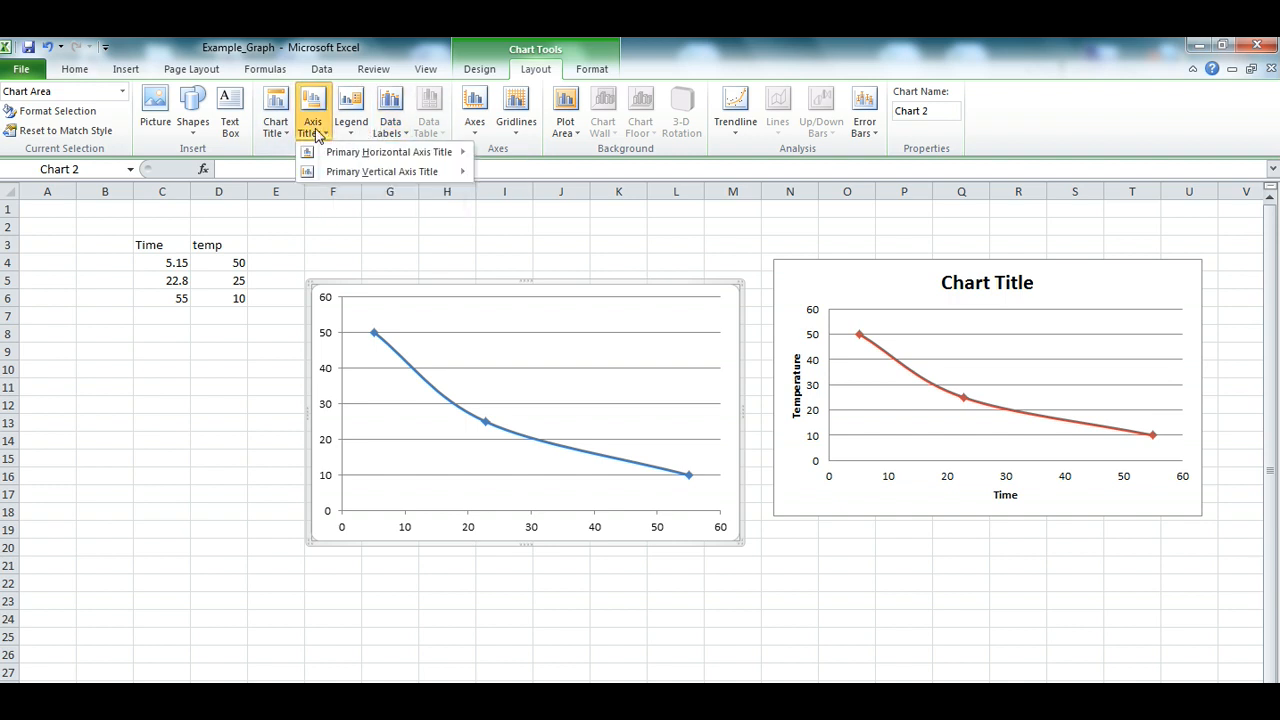
{"action": "left_click", "coordinate": [388, 152]}
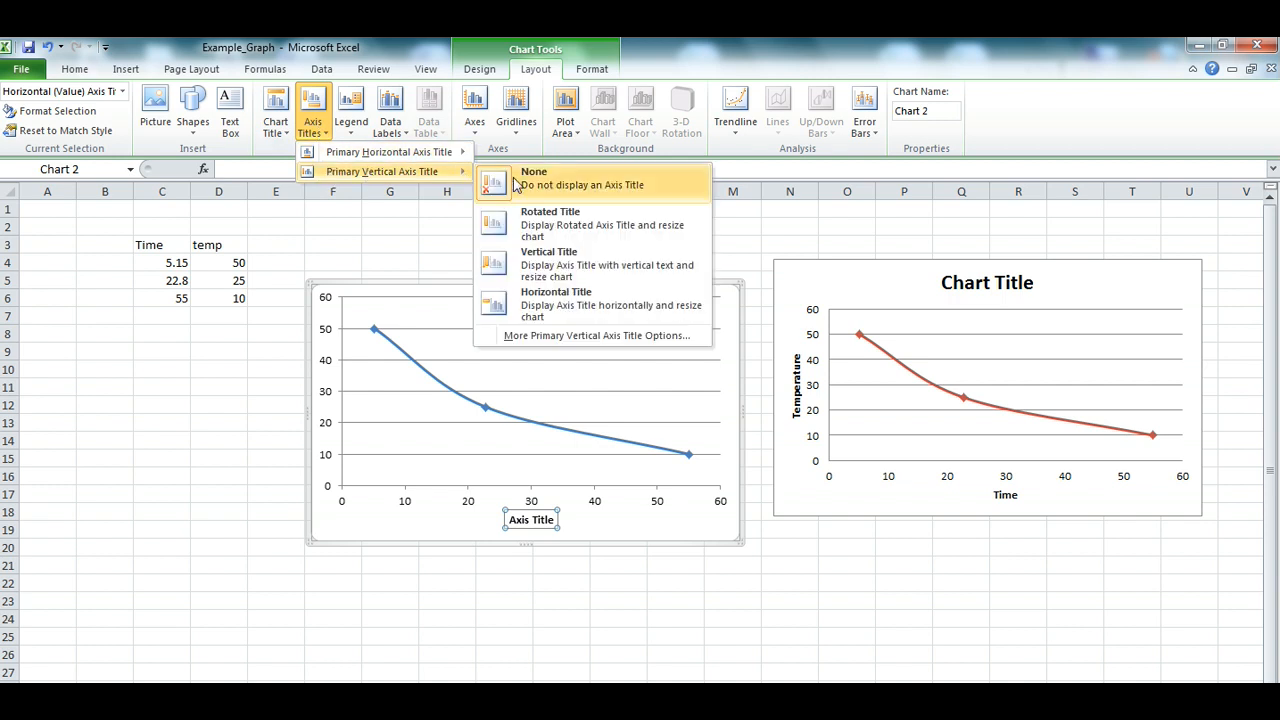
{"action": "mouse_move", "coordinate": [536, 224]}
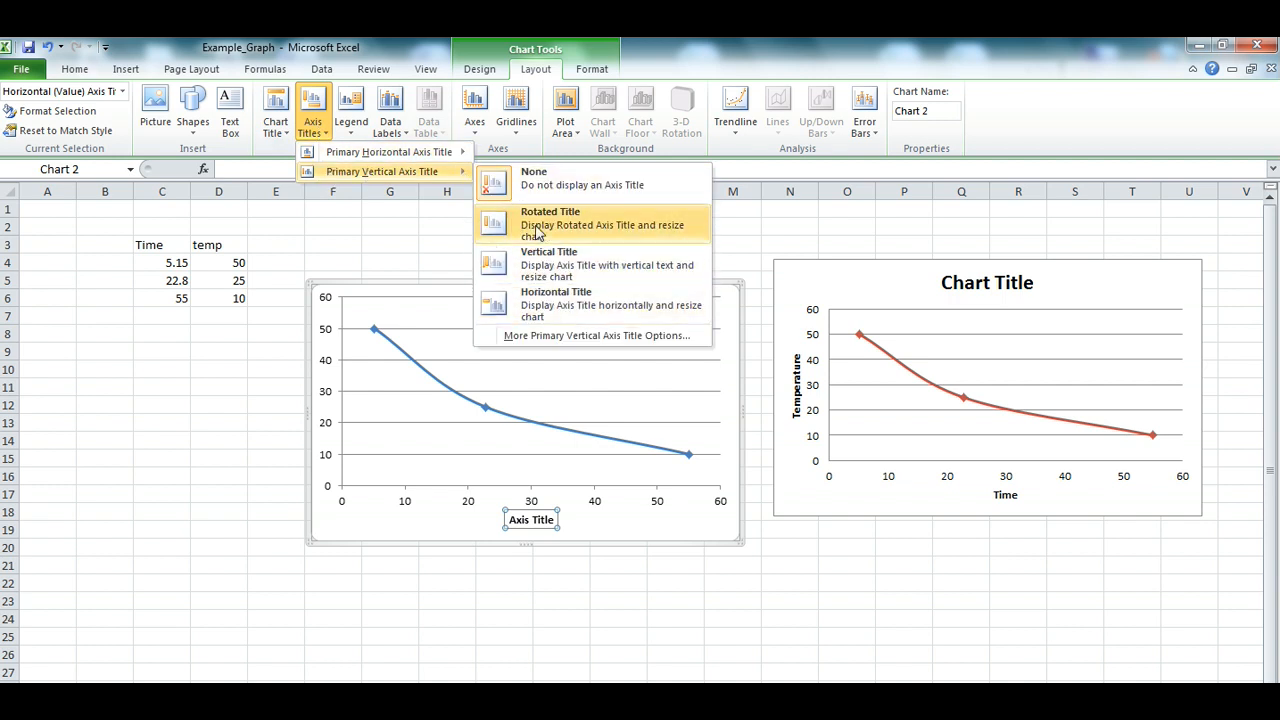
{"action": "left_click", "coordinate": [550, 218]}
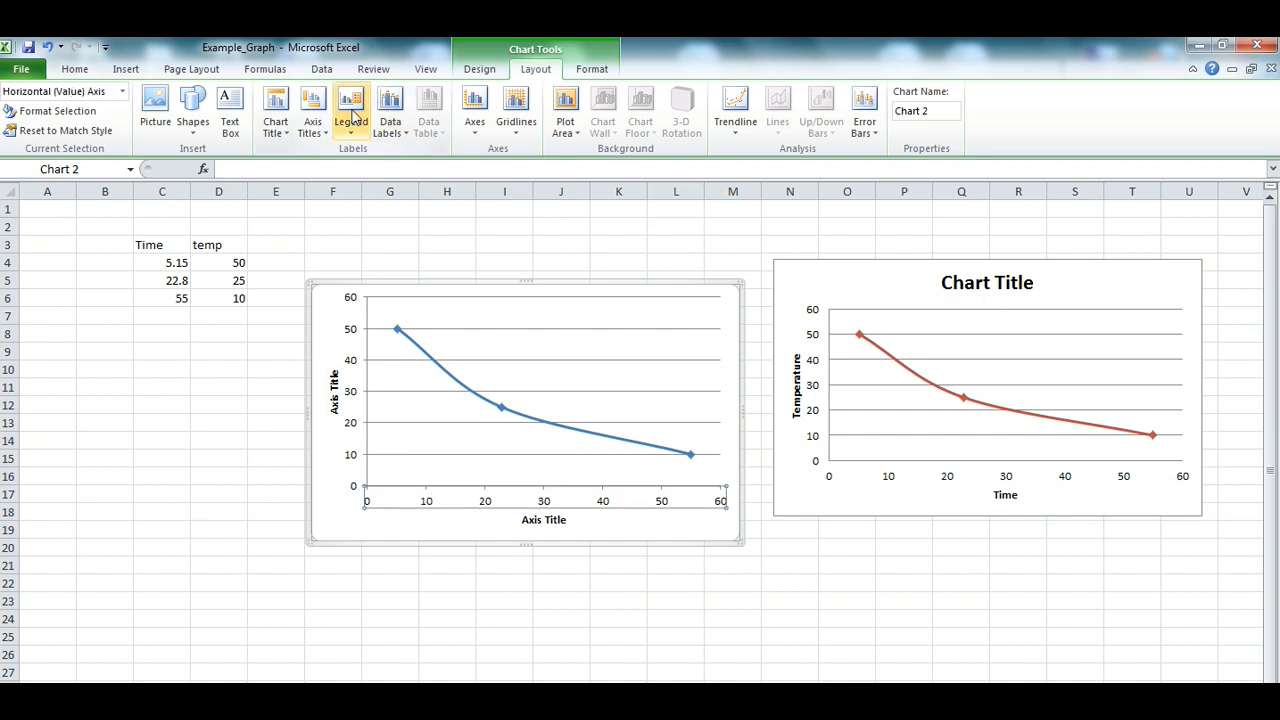
Step: Add an Above Chart placeholder chart title to the new scatter chart
{"action": "left_click", "coordinate": [276, 110]}
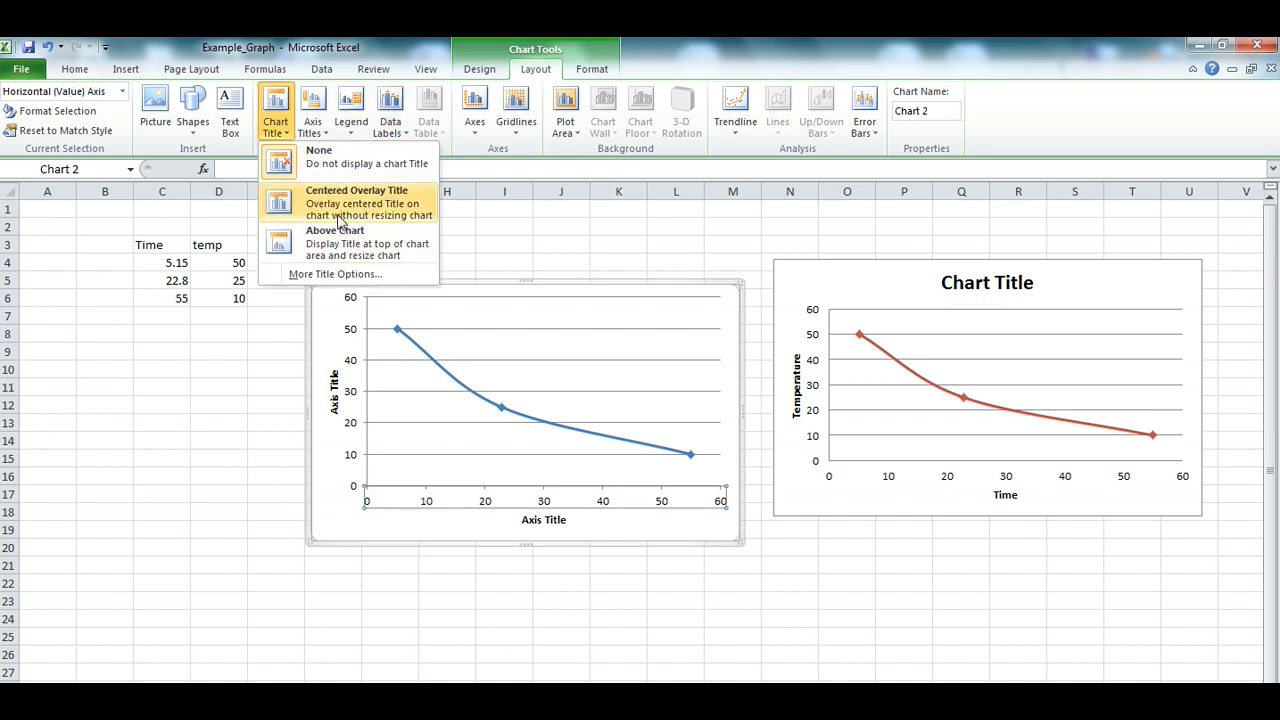
{"action": "left_click", "coordinate": [356, 202]}
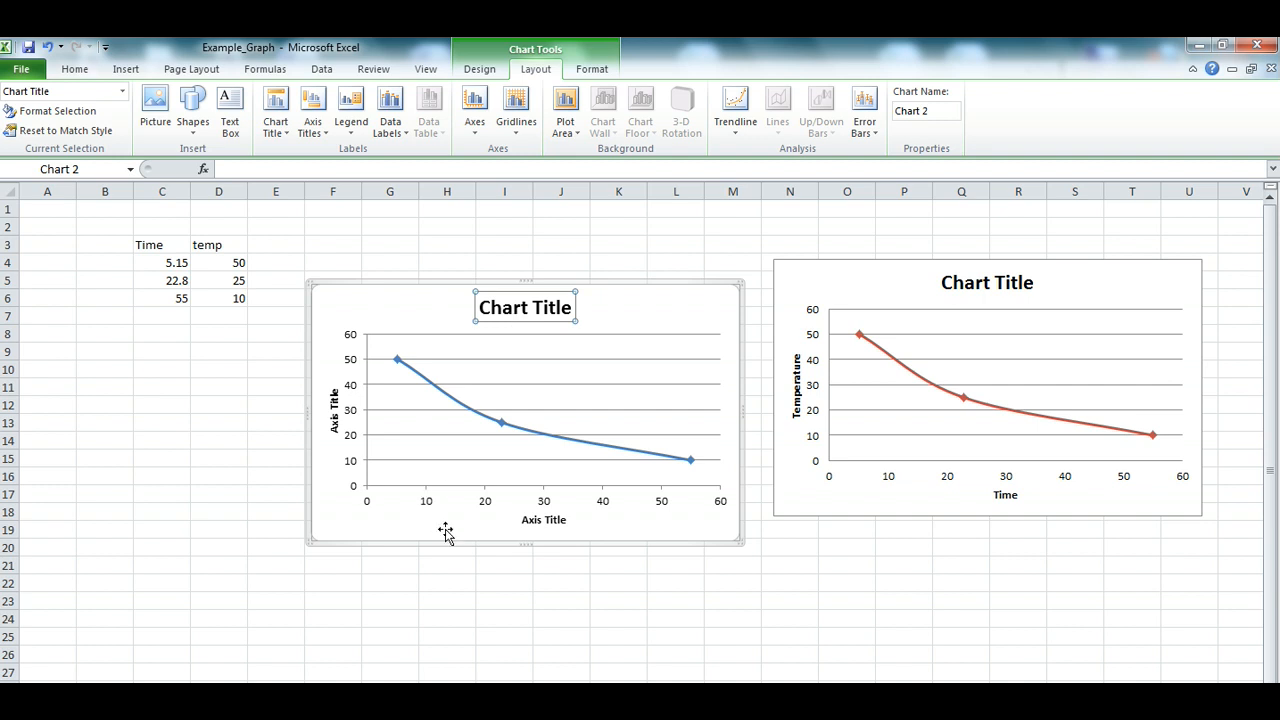